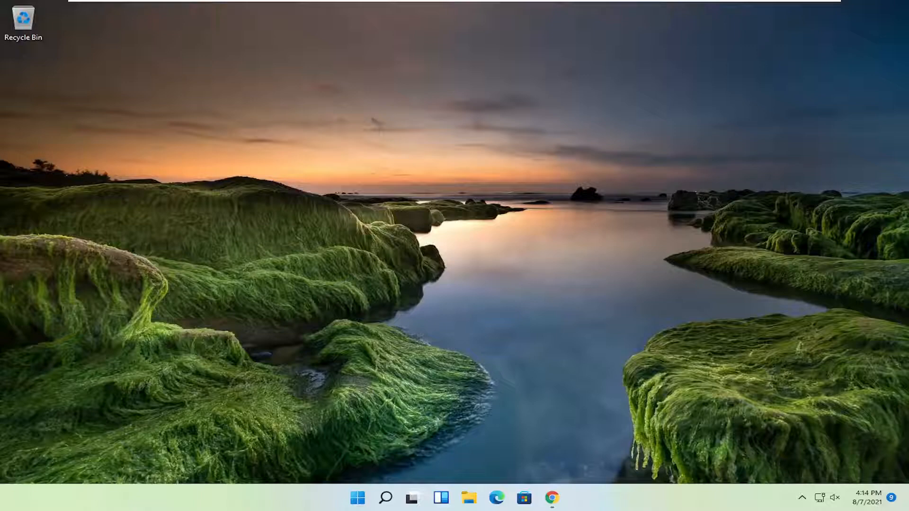
mouse_move(653, 249)
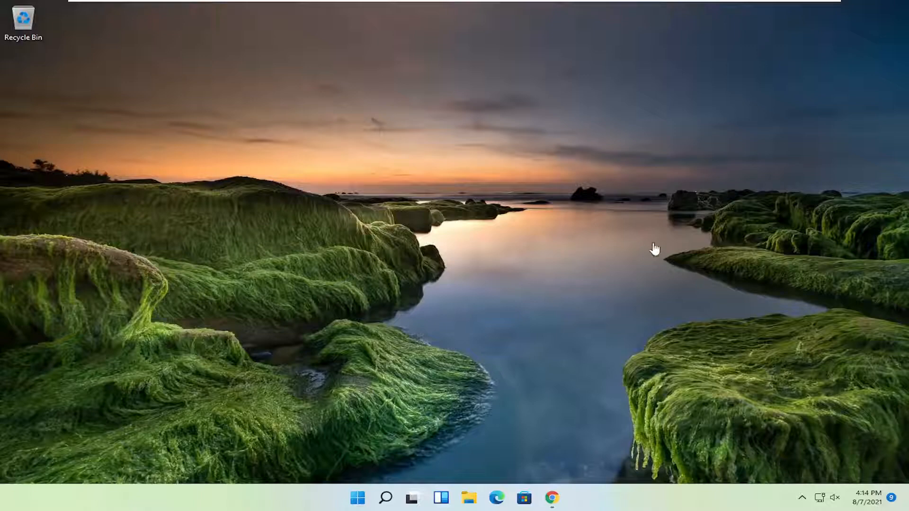
mouse_move(548, 278)
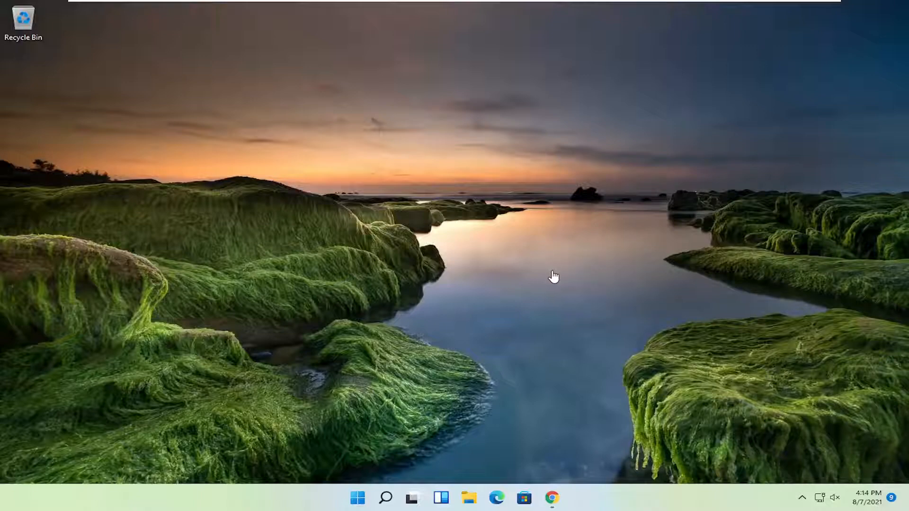
mouse_move(557, 385)
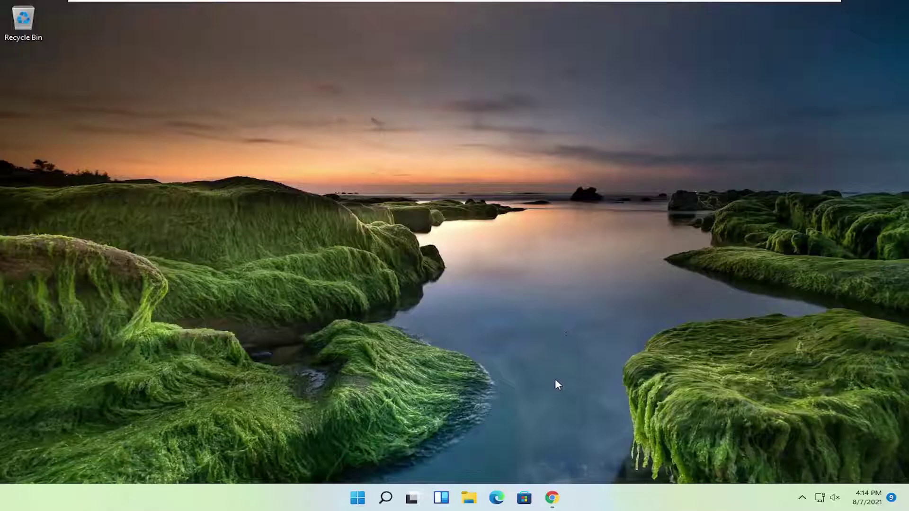
- Open a new Chrome window from the taskbar icon's right-click menu
right_click(556, 497)
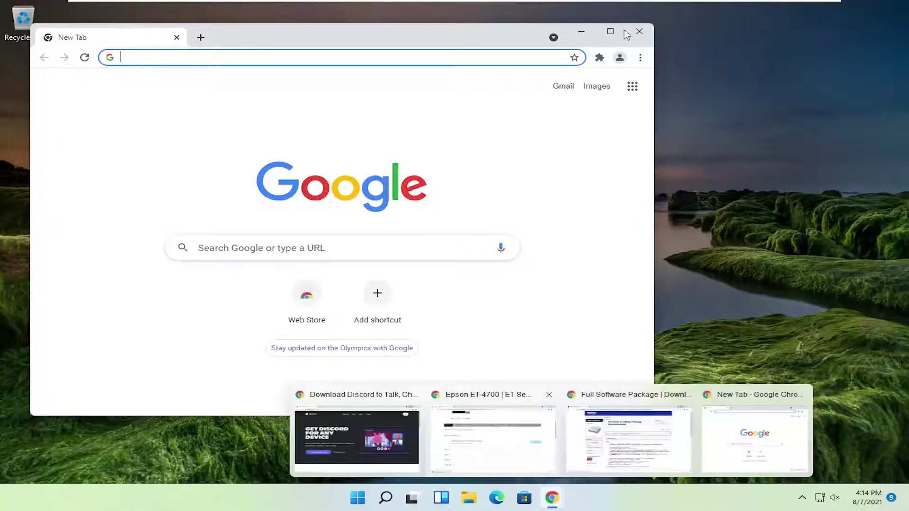
- Maximize Chrome and search Google for 'canon printer drivers'
left_click(610, 30)
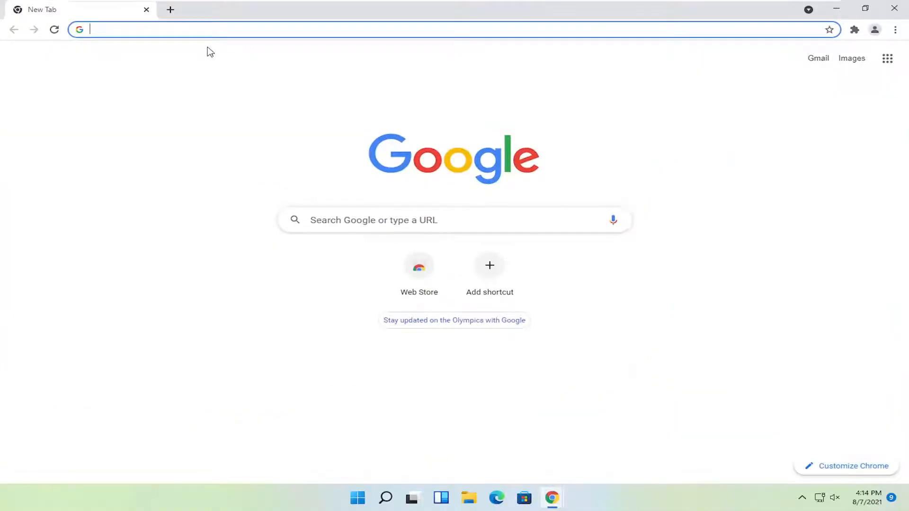
type("canon pri")
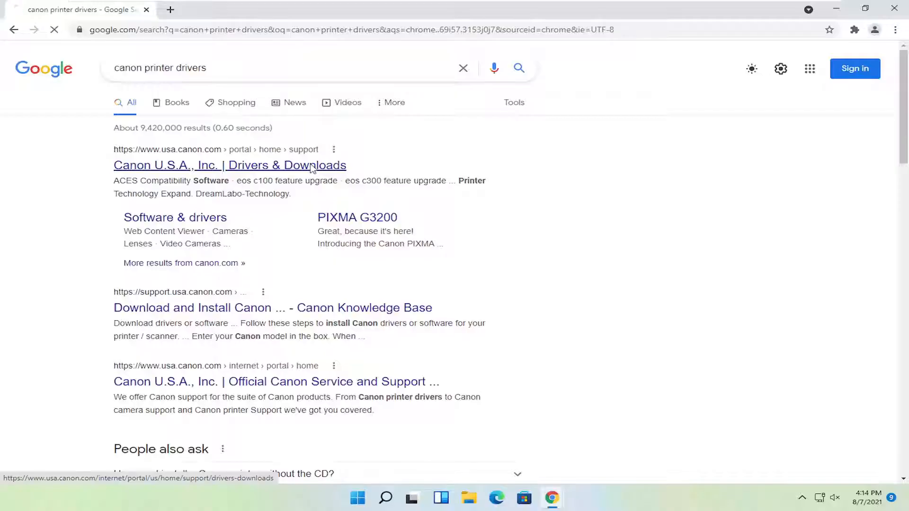
- Open Canon USA's Drivers & Downloads page and scroll to the product categories
left_click(229, 166)
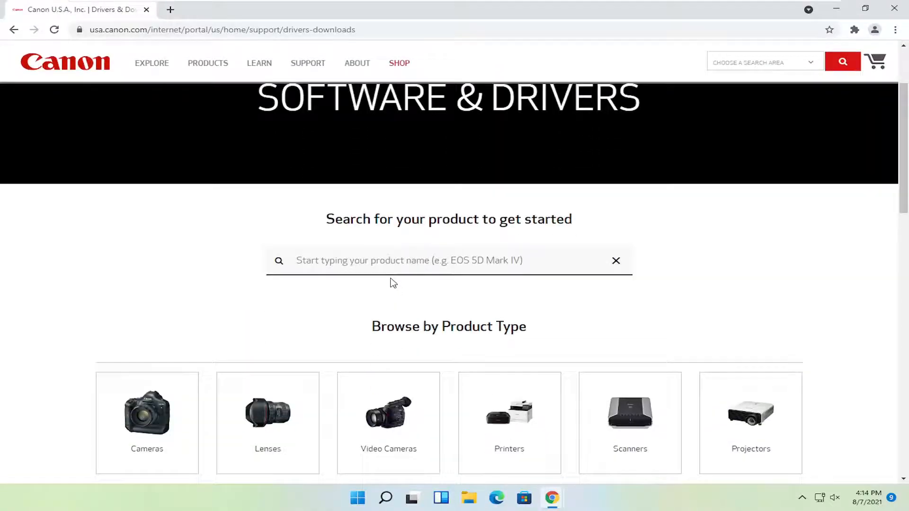
left_click(408, 260)
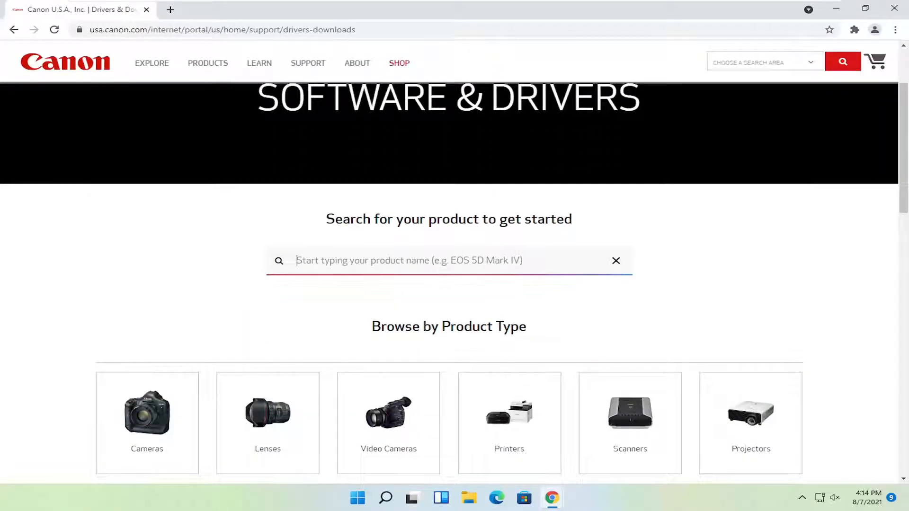
scroll("down", 3)
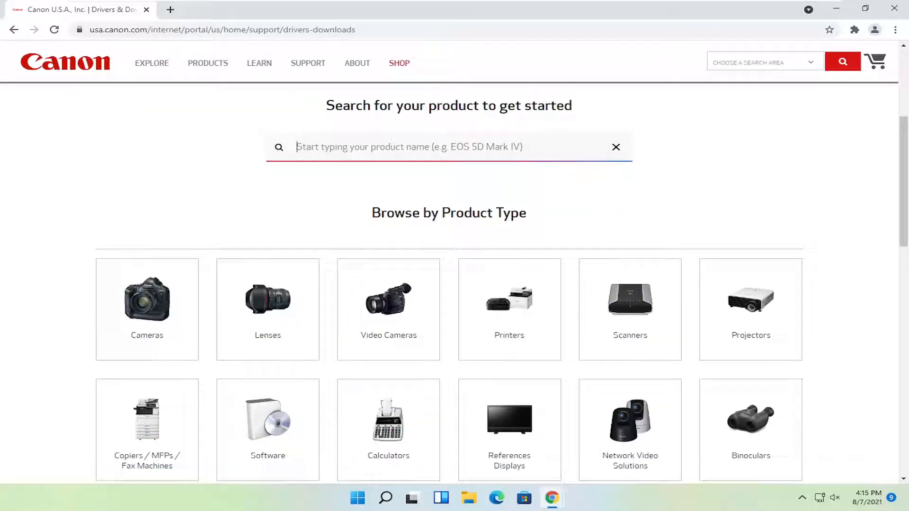
scroll("down", 3)
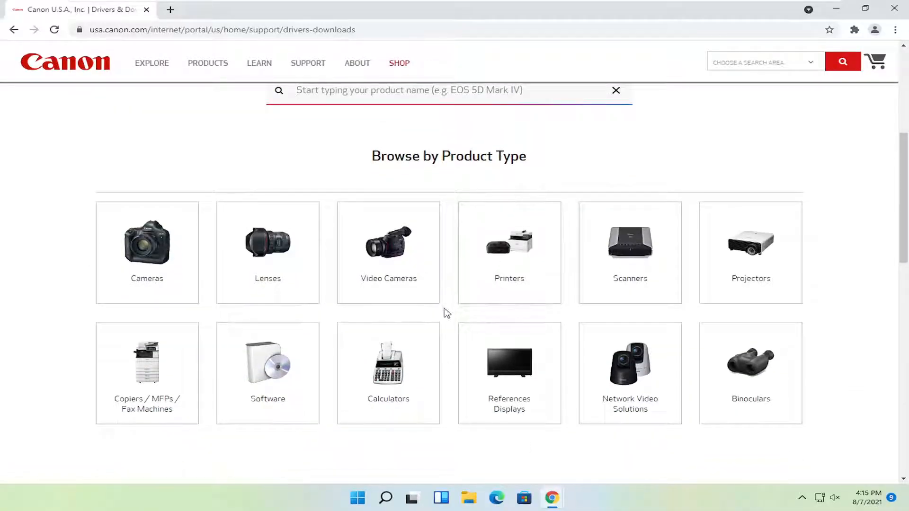
- Browse Printers, then PIXMA, to reach the PIXMA G2200 support page
left_click(509, 252)
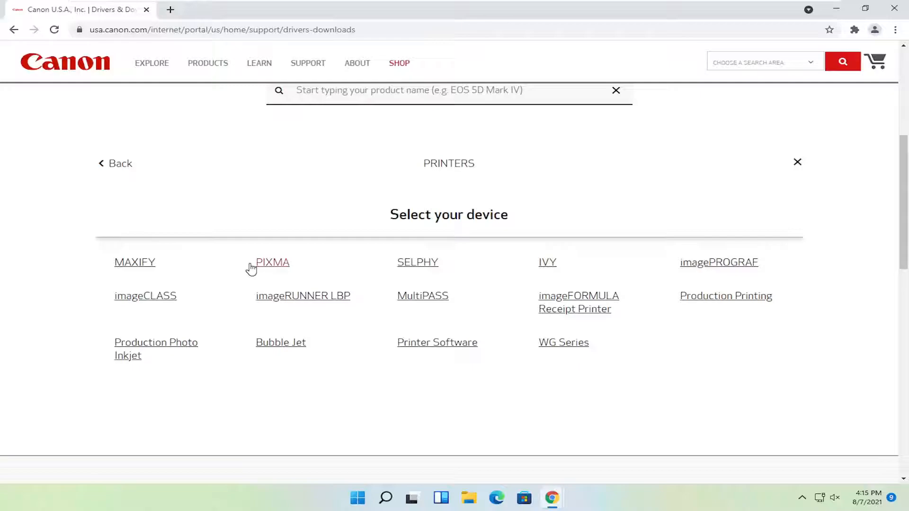
left_click(272, 262)
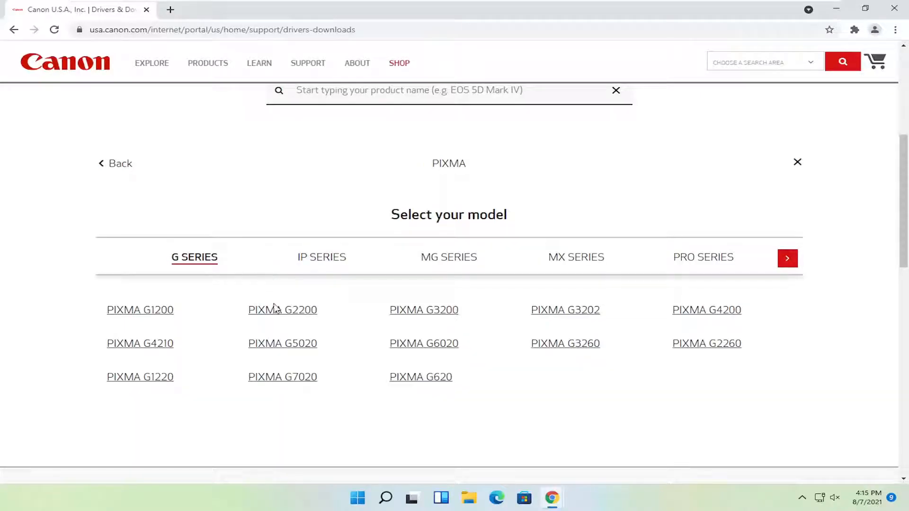
left_click(282, 310)
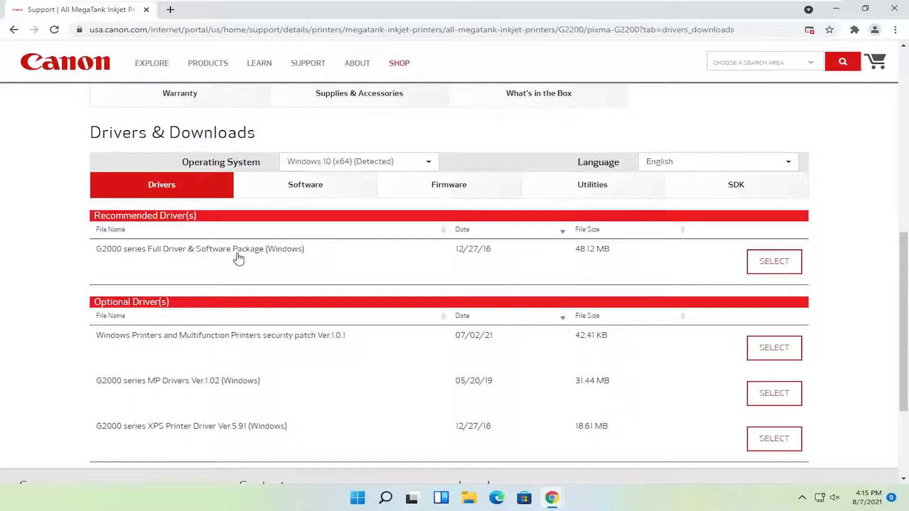
- Download the G2000 series Full Driver & Software Package from Recommended Drivers
scroll("down", 3)
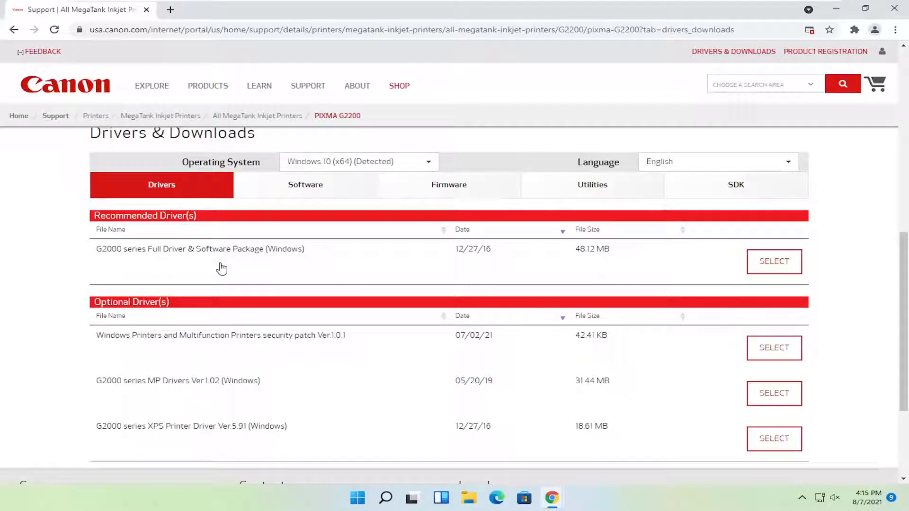
mouse_move(253, 253)
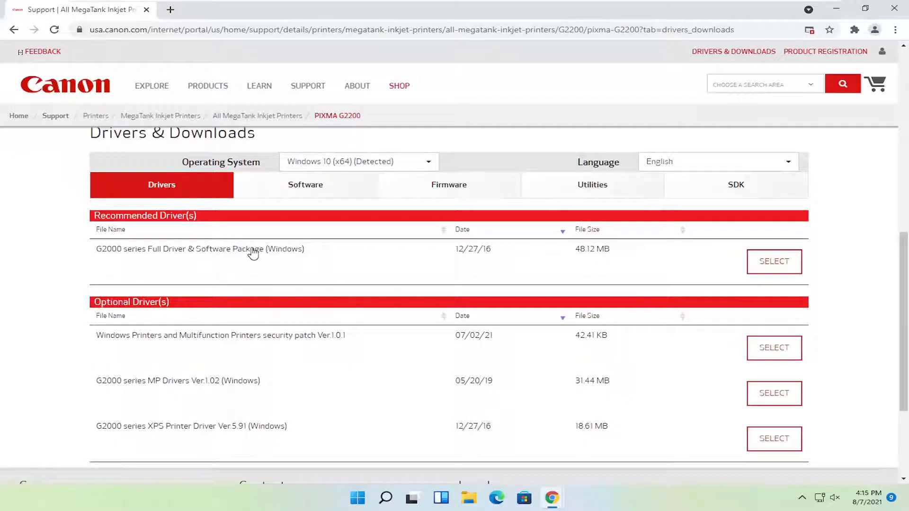
left_click(774, 262)
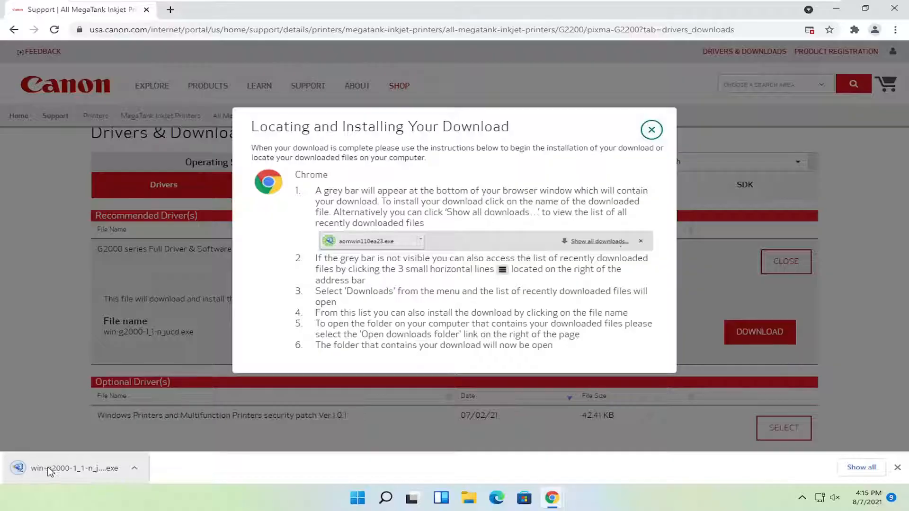
- Run win-g2000-1_1-n_jucd.exe from recent downloads and unzip its setup files
left_click(62, 469)
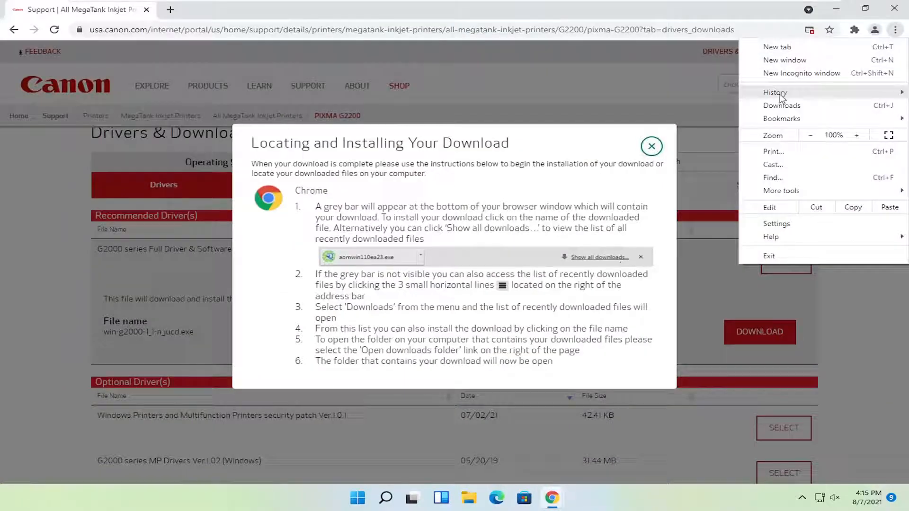
left_click(781, 105)
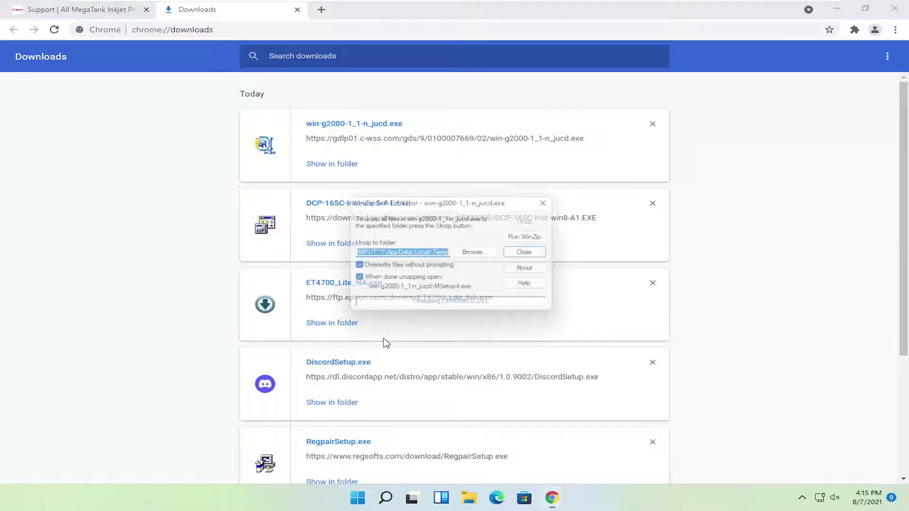
left_click(524, 252)
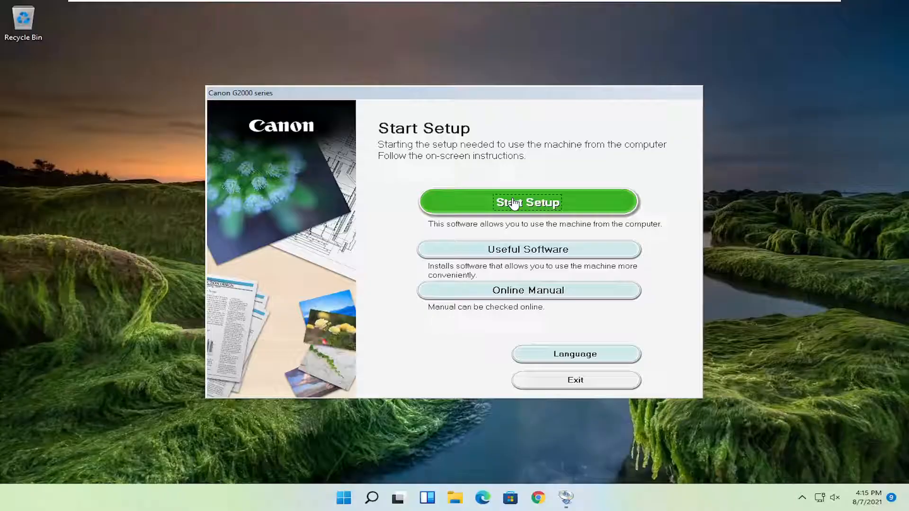
- Start Setup in the Canon G2000 series installer
left_click(527, 202)
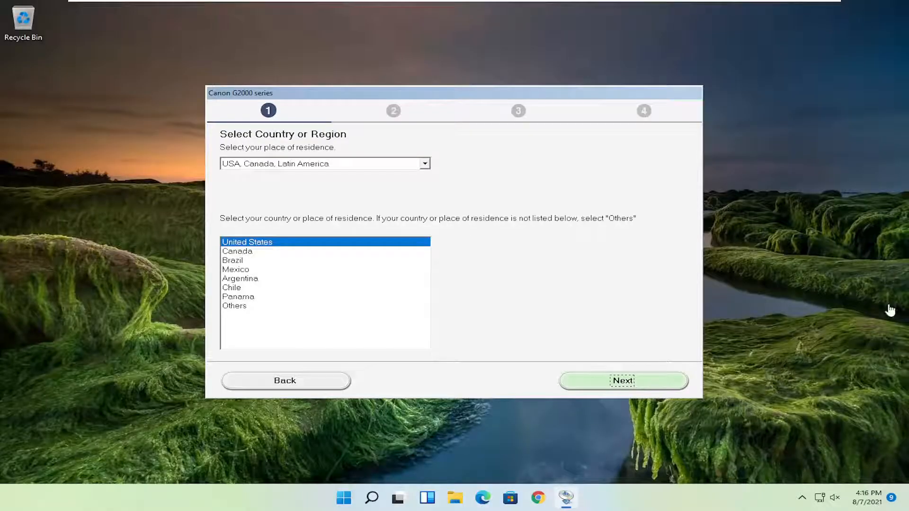
mouse_move(413, 258)
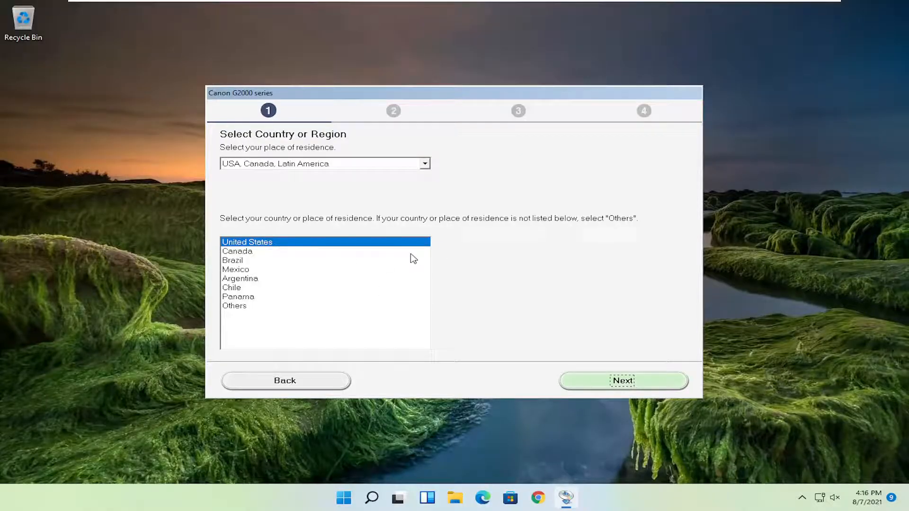
- Confirm United States, accept the license, and pass the firewall notice
left_click(623, 380)
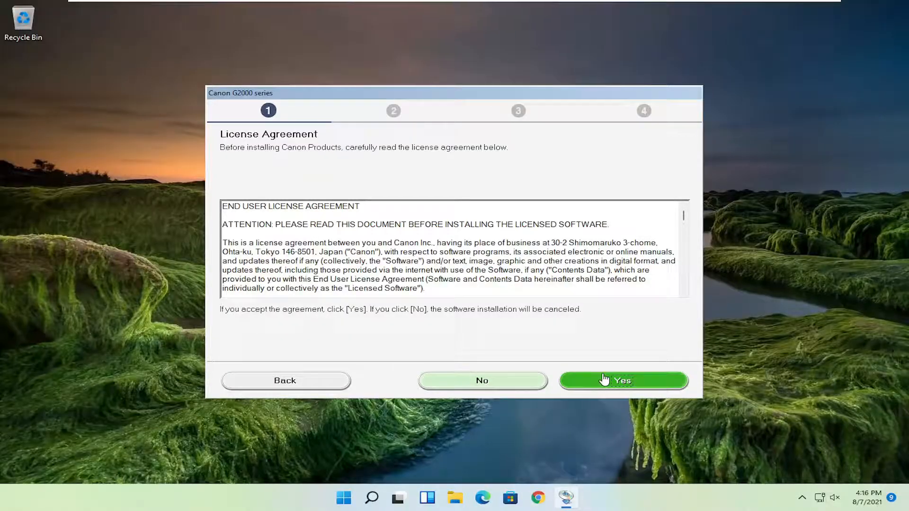
left_click(623, 380)
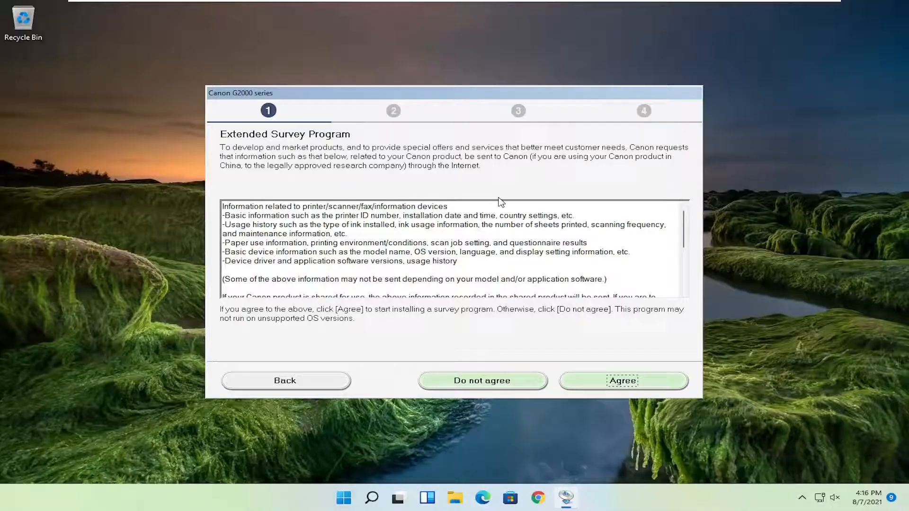
mouse_move(500, 382)
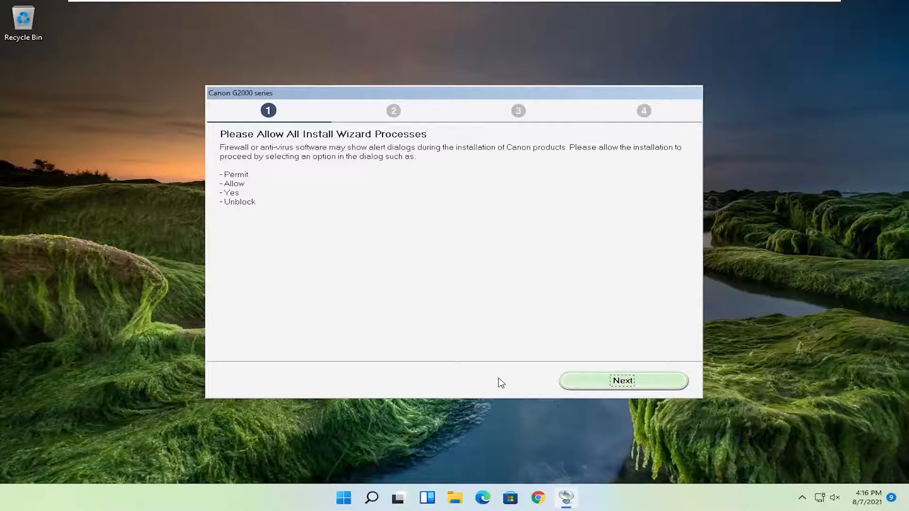
left_click(622, 381)
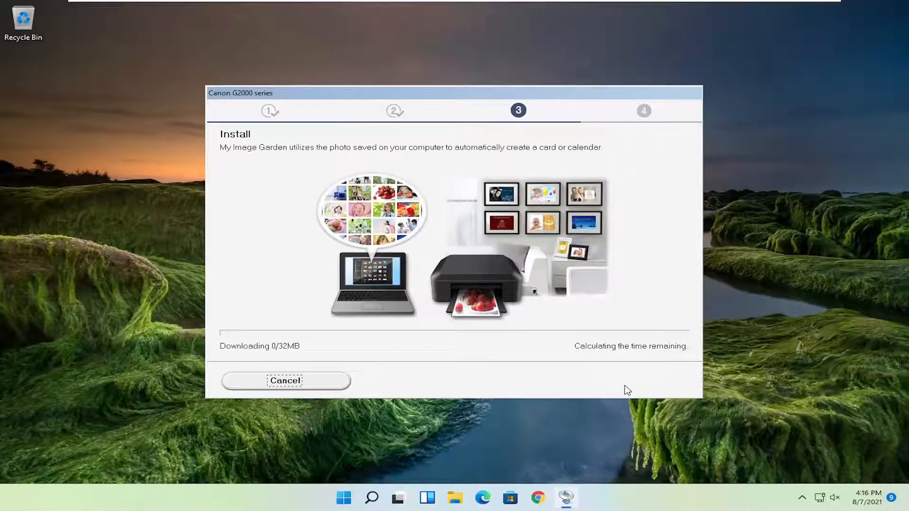